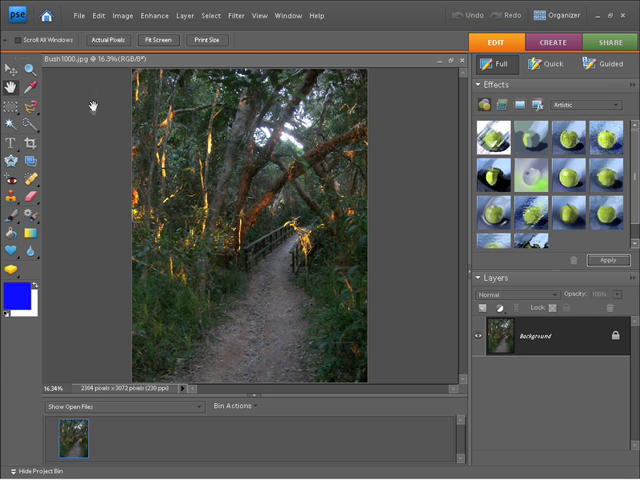
# - Show the Image menu's Resize commands over the forest path photo
pyautogui.click(120, 16)
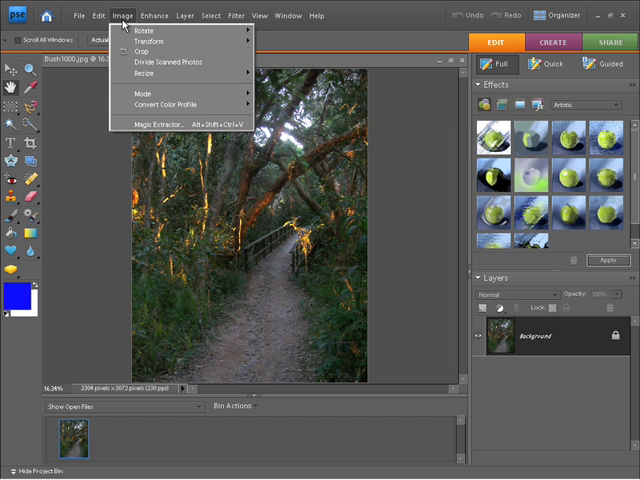
pyautogui.moveTo(142, 74)
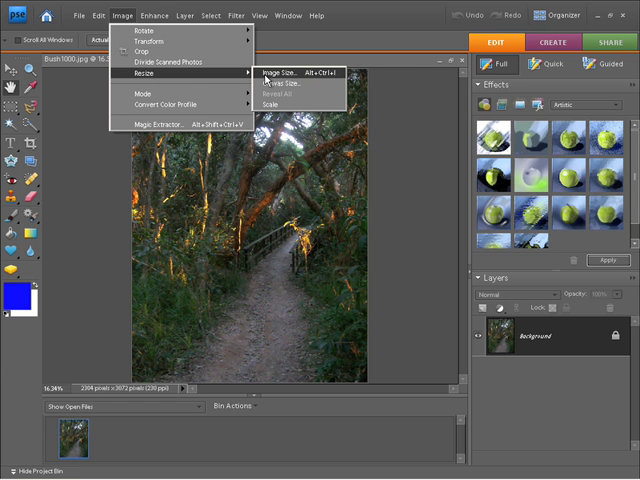
# - Bring up the Image Size dialog for the forest path photo
pyautogui.click(290, 72)
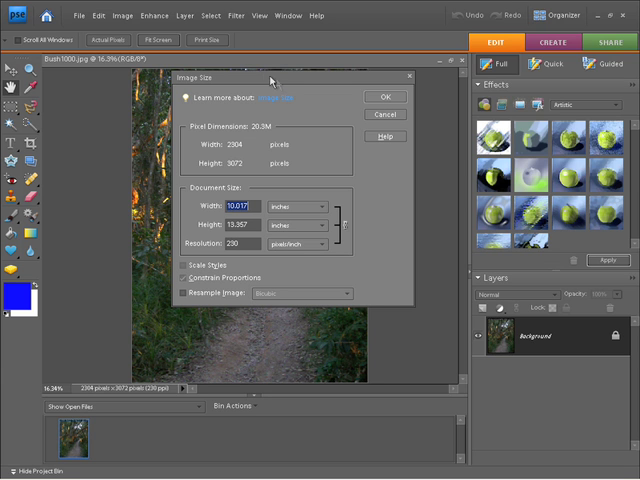
pyautogui.moveTo(326, 148)
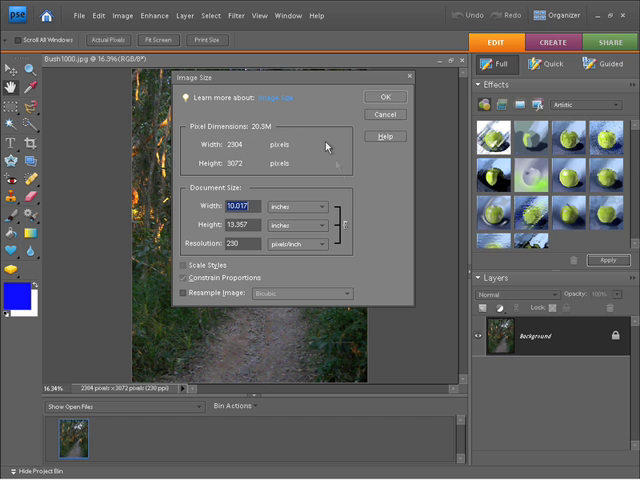
pyautogui.moveTo(332, 292)
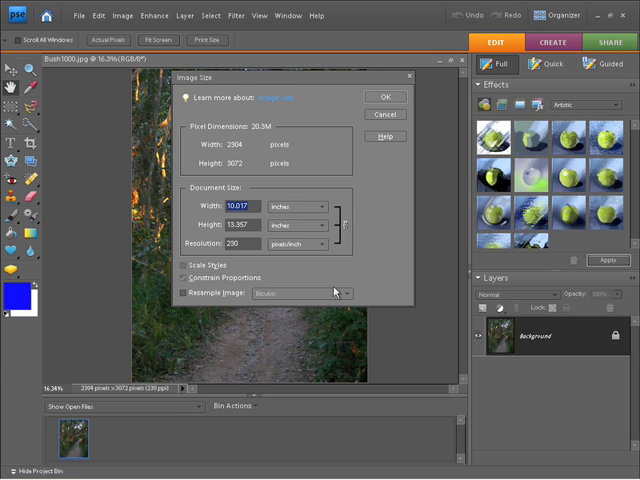
pyautogui.moveTo(372, 284)
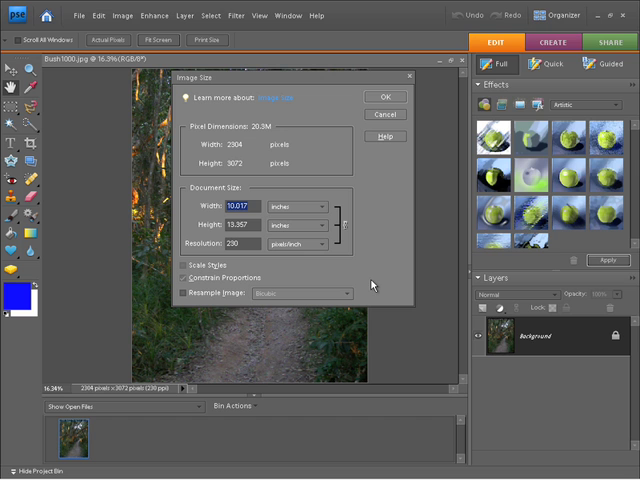
pyautogui.moveTo(338, 160)
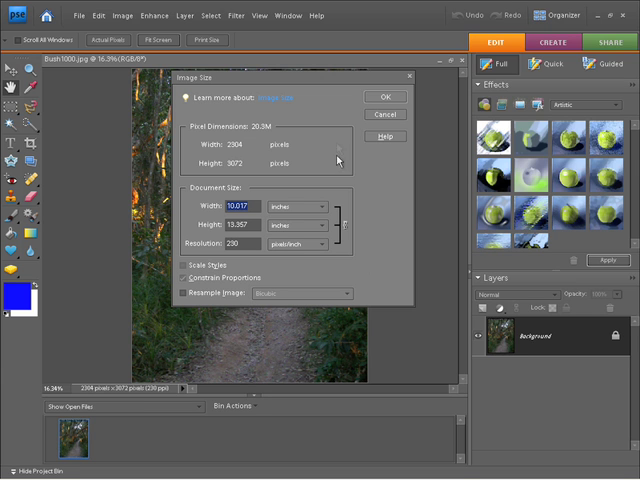
pyautogui.moveTo(340, 164)
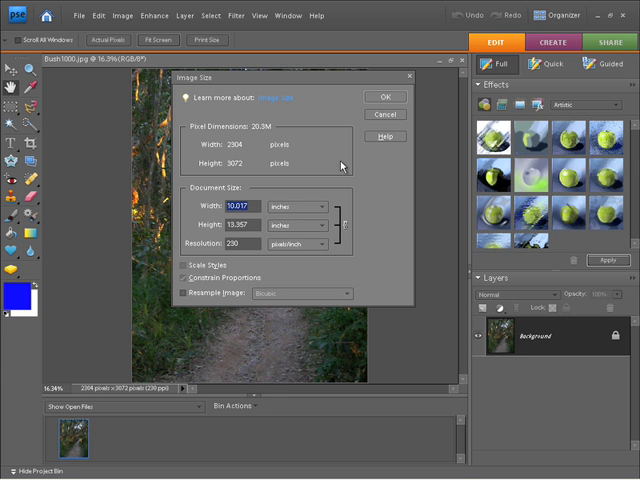
pyautogui.moveTo(256, 196)
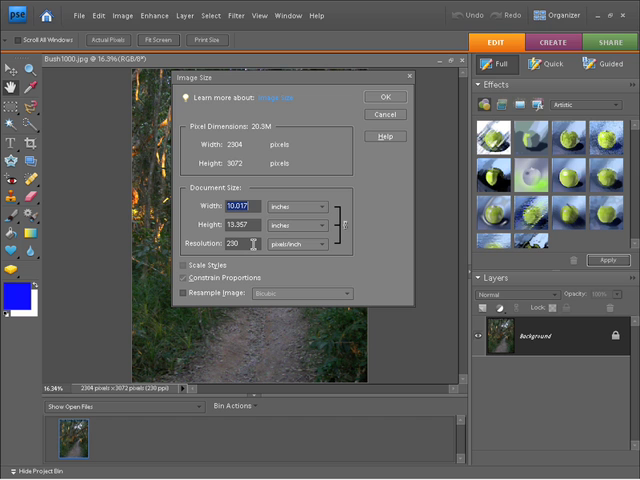
# - Enter new print width and resolution values without changing the pixel dimensions
pyautogui.tripleClick(232, 244)
pyautogui.write('72')
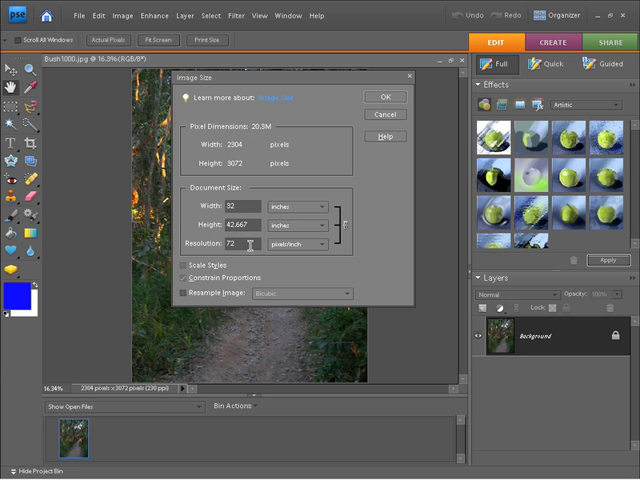
pyautogui.tripleClick(224, 244)
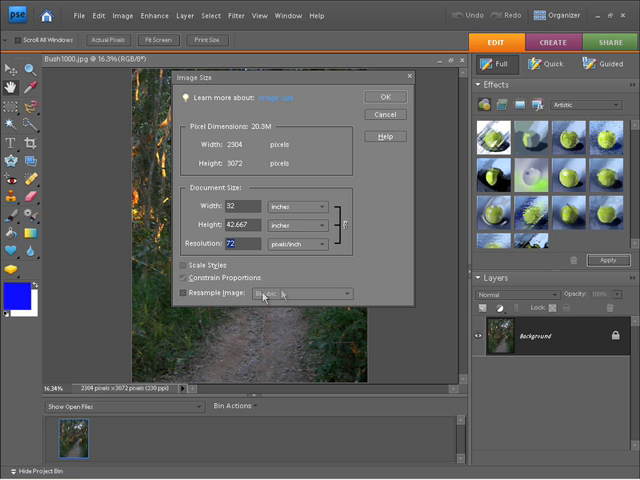
pyautogui.moveTo(360, 254)
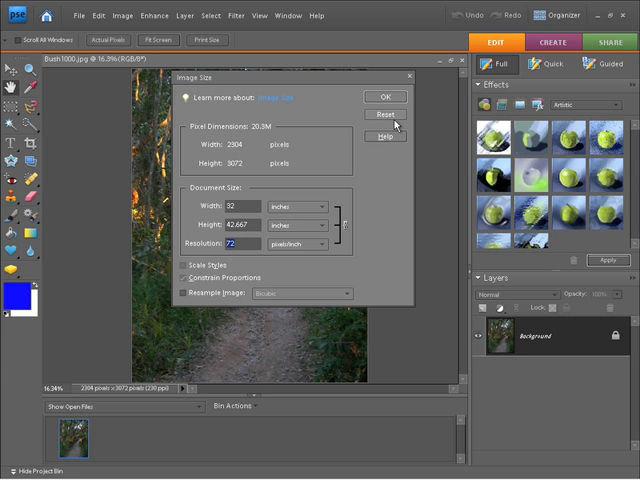
# - Reset the Image Size values to the photo's original print size and resolution
pyautogui.click(384, 120)
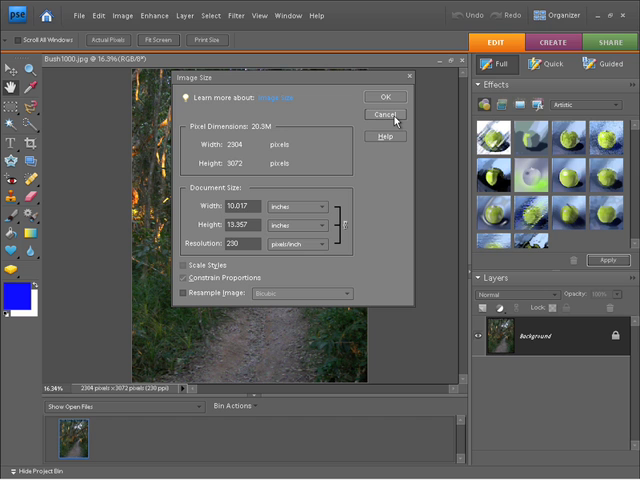
pyautogui.moveTo(374, 196)
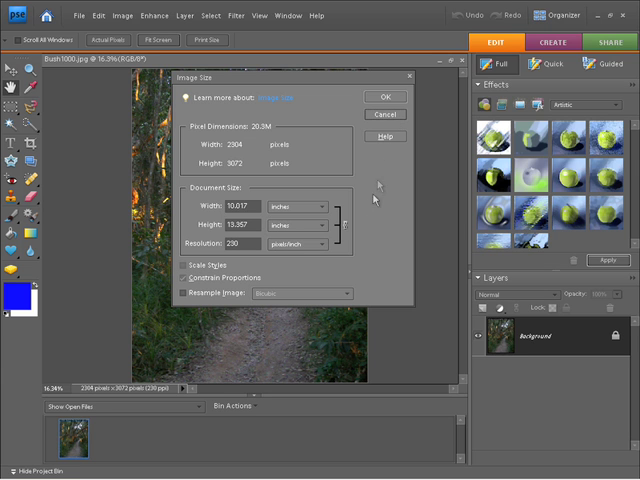
pyautogui.moveTo(356, 208)
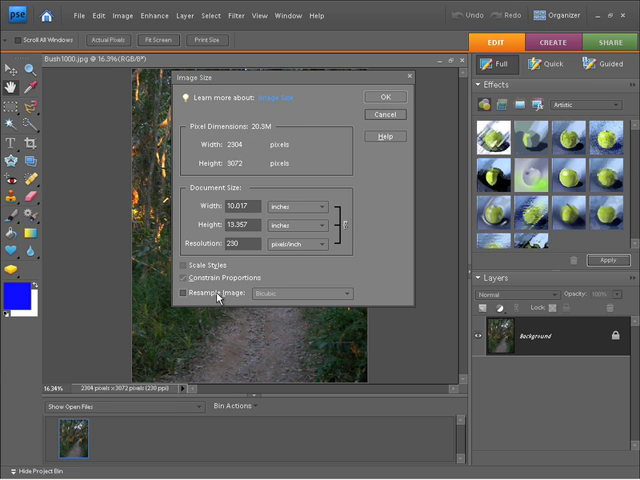
pyautogui.click(188, 292)
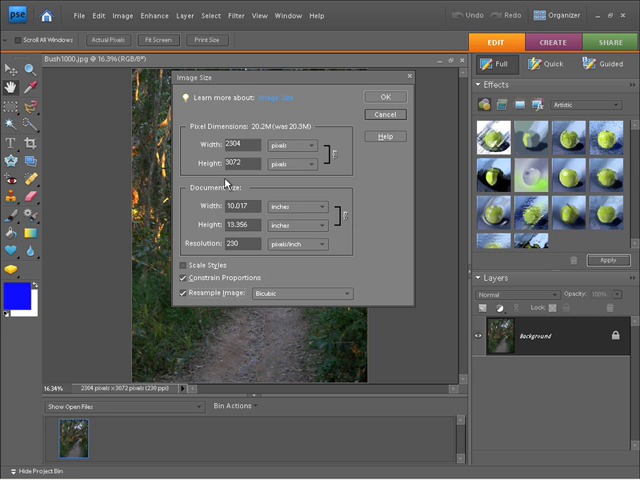
pyautogui.moveTo(336, 164)
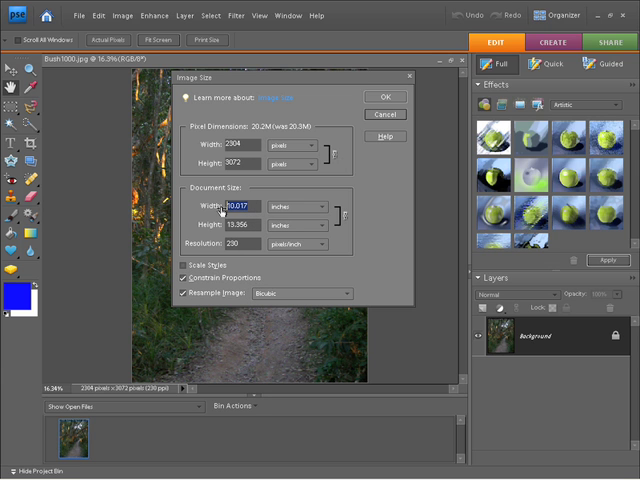
pyautogui.moveTo(178, 208)
pyautogui.write('5')
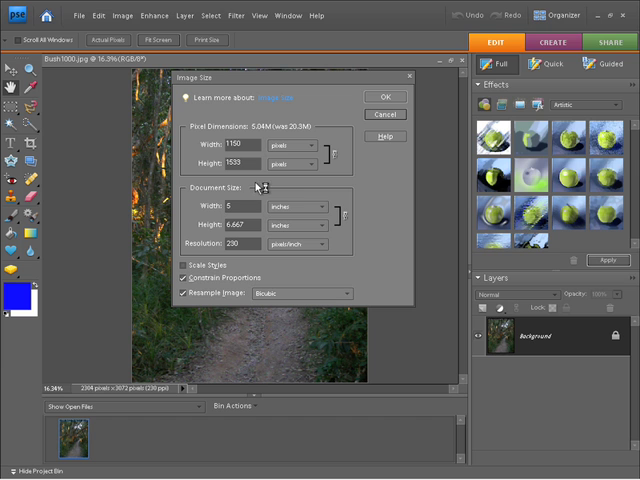
pyautogui.moveTo(318, 130)
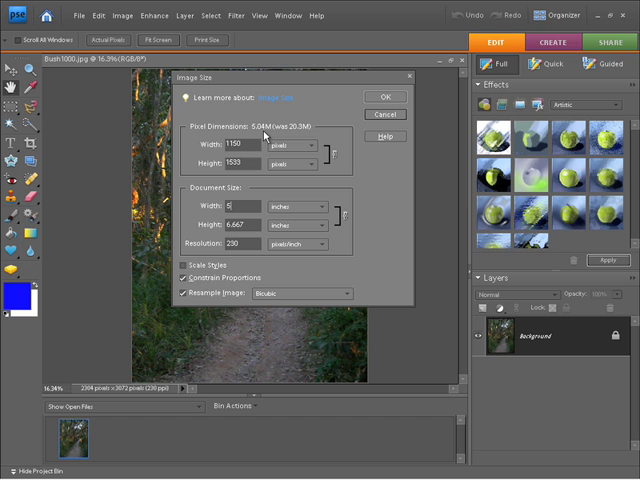
pyautogui.moveTo(372, 100)
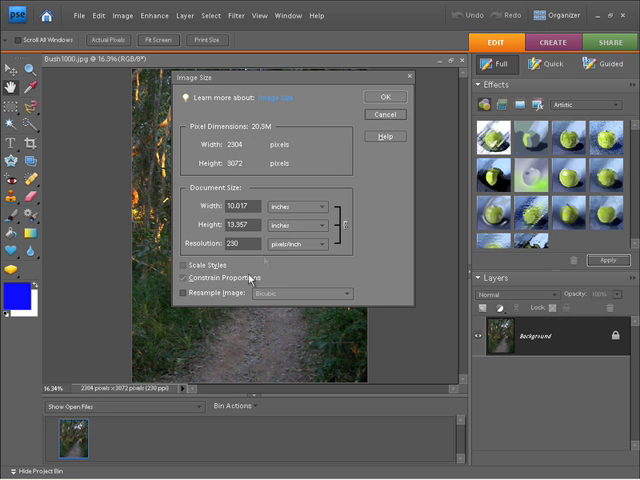
# - Turn Resample Image on and enter a new resolution, recalculating pixels to about 721 by 962
pyautogui.click(188, 292)
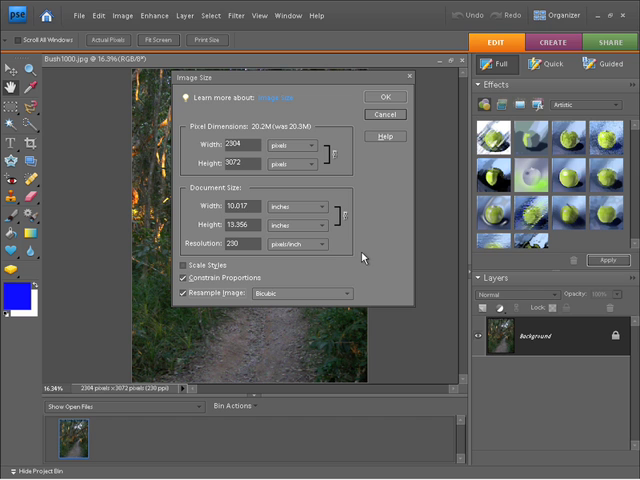
pyautogui.moveTo(302, 270)
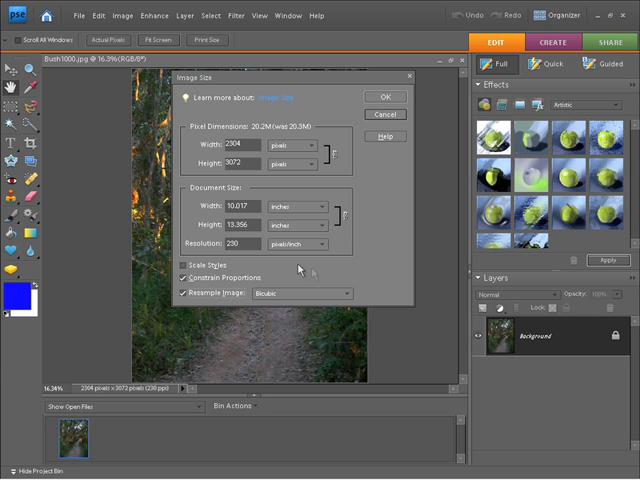
pyautogui.tripleClick(232, 244)
pyautogui.write('72')
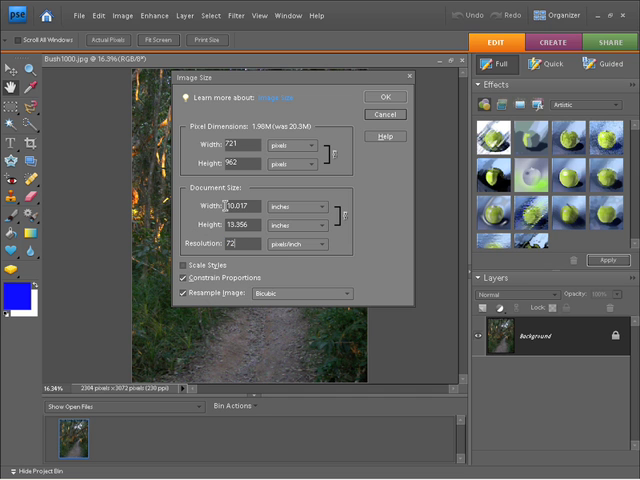
pyautogui.moveTo(218, 196)
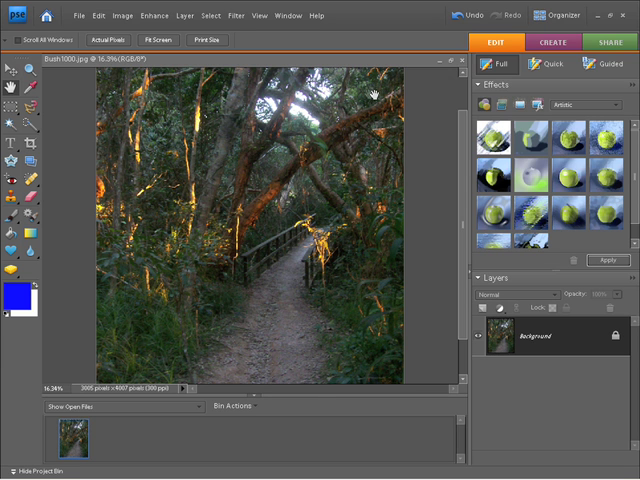
# - Show the Image menu's Resize commands again over the resized photo
pyautogui.click(122, 16)
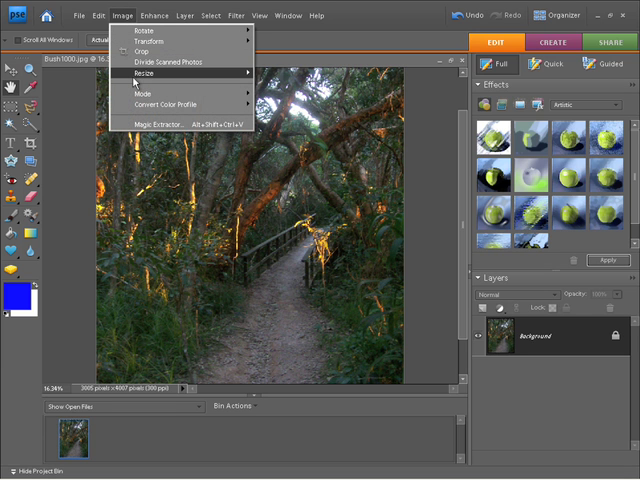
pyautogui.click(132, 74)
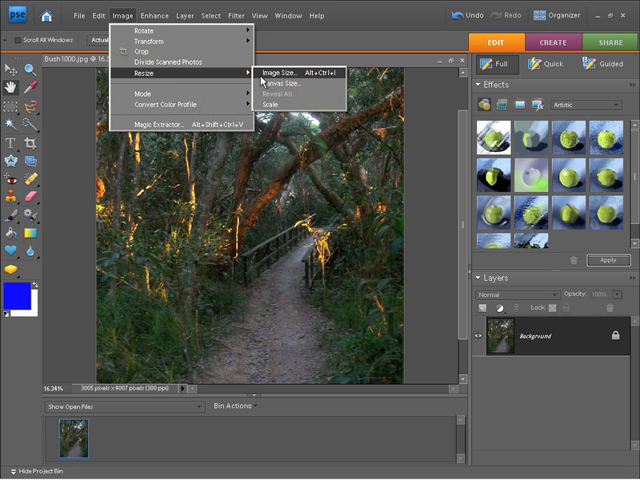